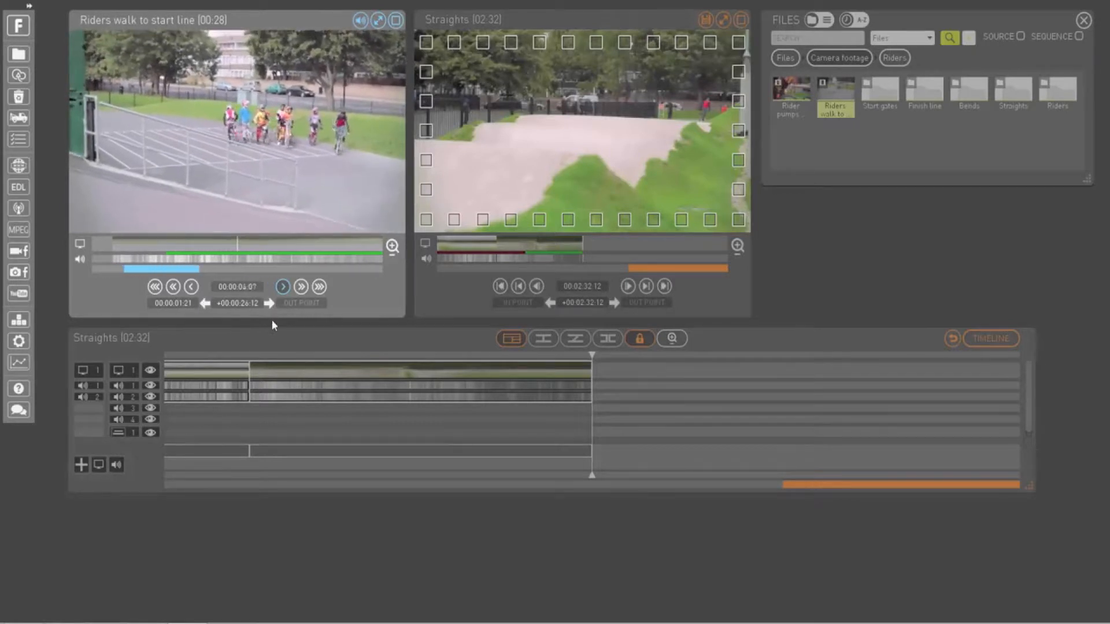
Insert the marked Riders walk to start line section, lengthening the Straights sequence to 02:36
click(283, 287)
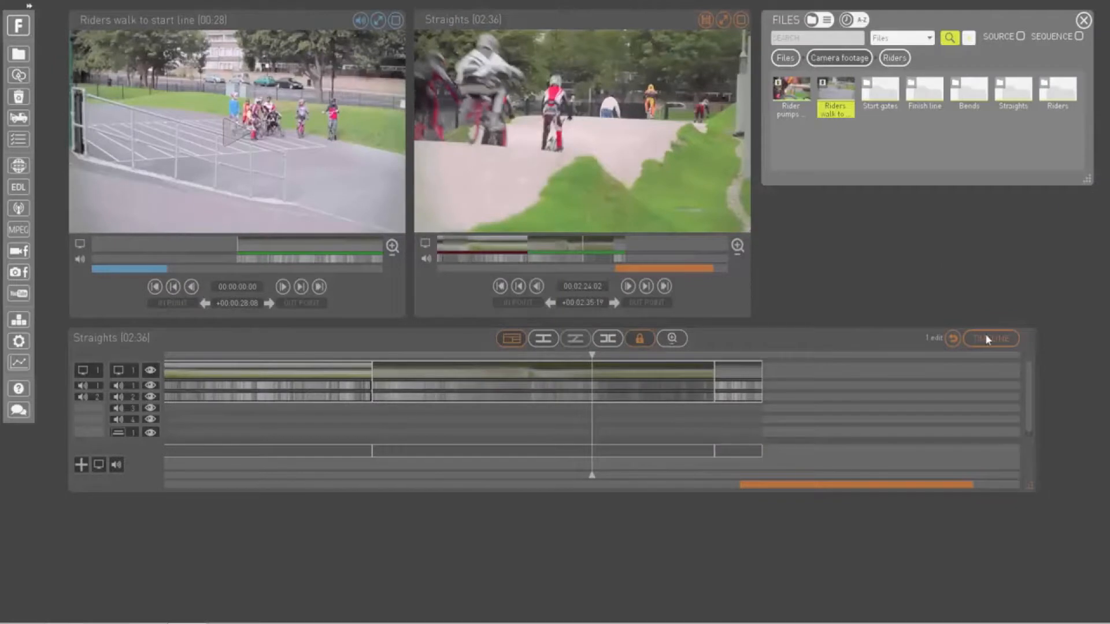
Show the shot log for the riders clip and log a shot as 'rider walking up ramp'
click(989, 339)
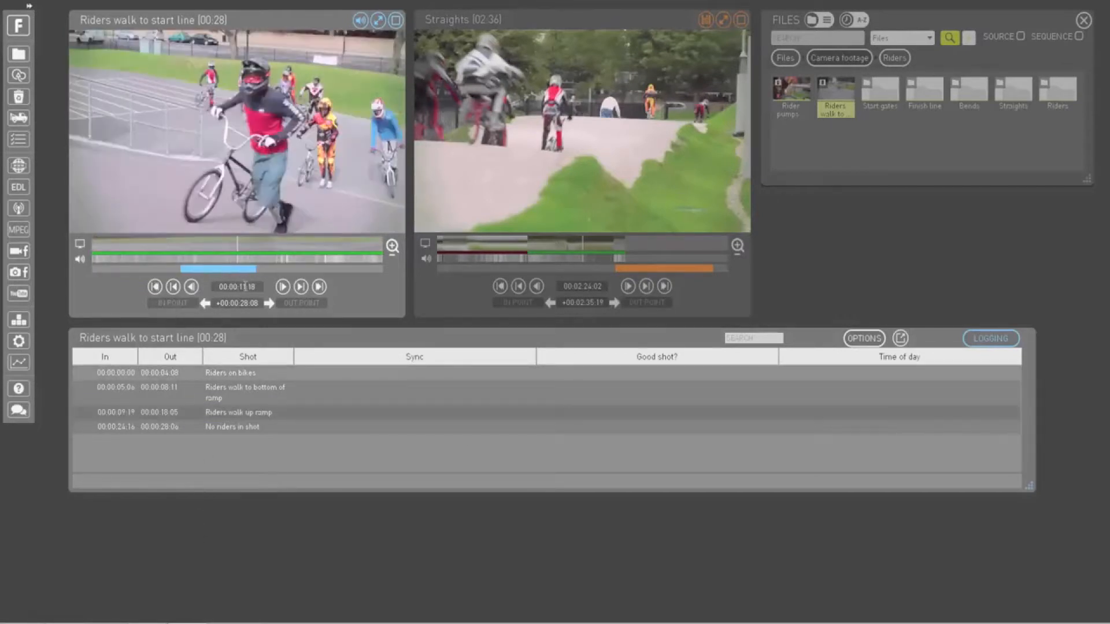
text(rider walking up ramp)
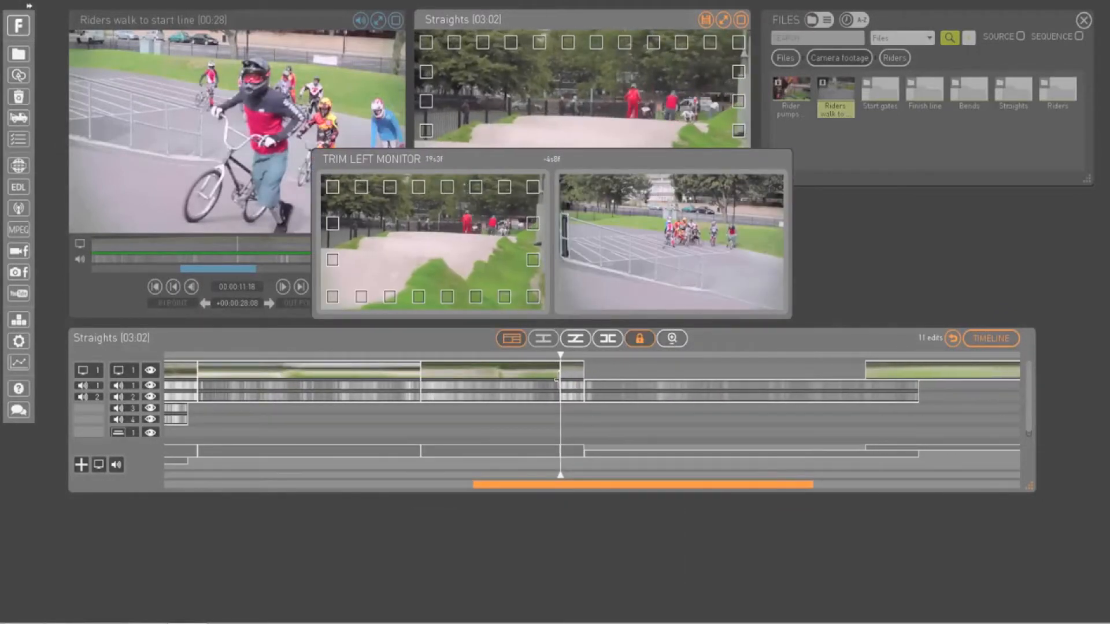
Trim the cut between two shots so the Straights sequence runs 02:55
click(576, 338)
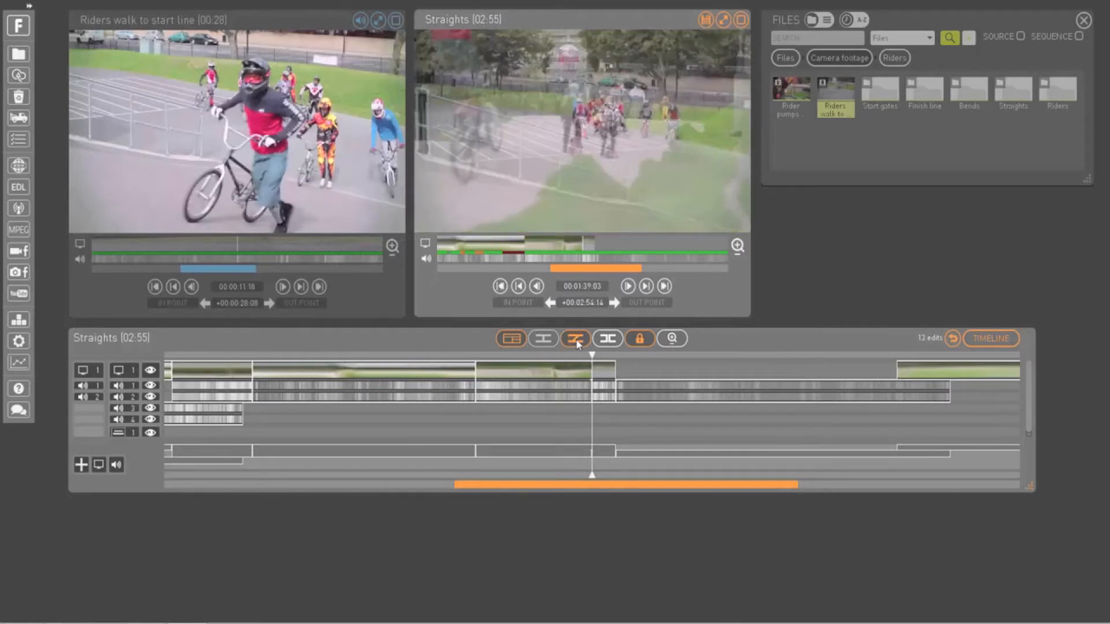
click(574, 339)
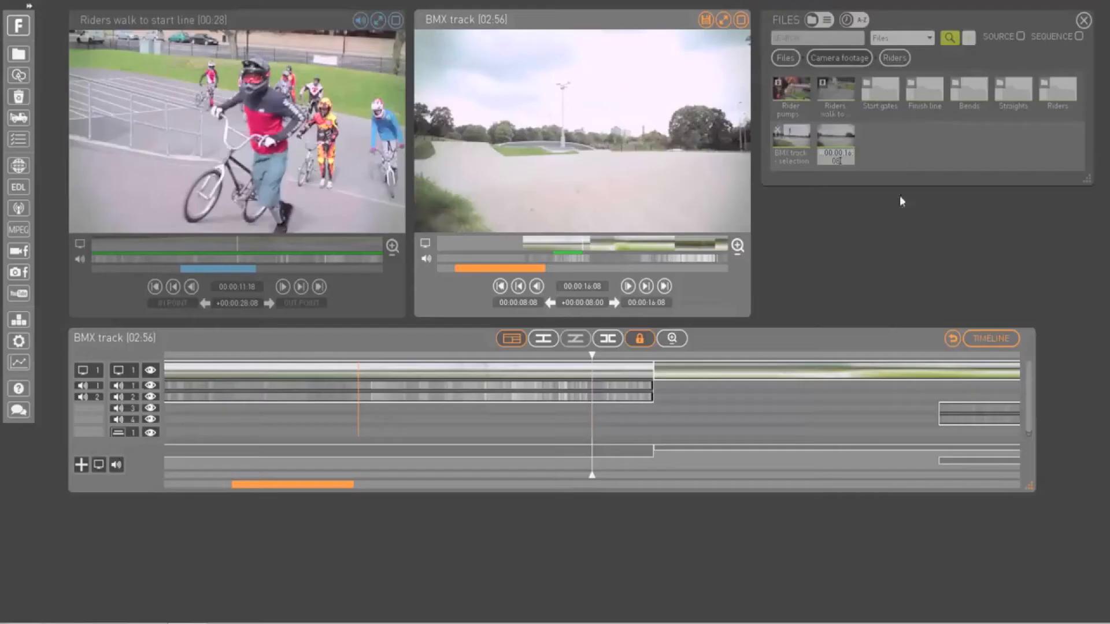
Save the BMX track sequence as a clip and select it in the Files window
click(836, 141)
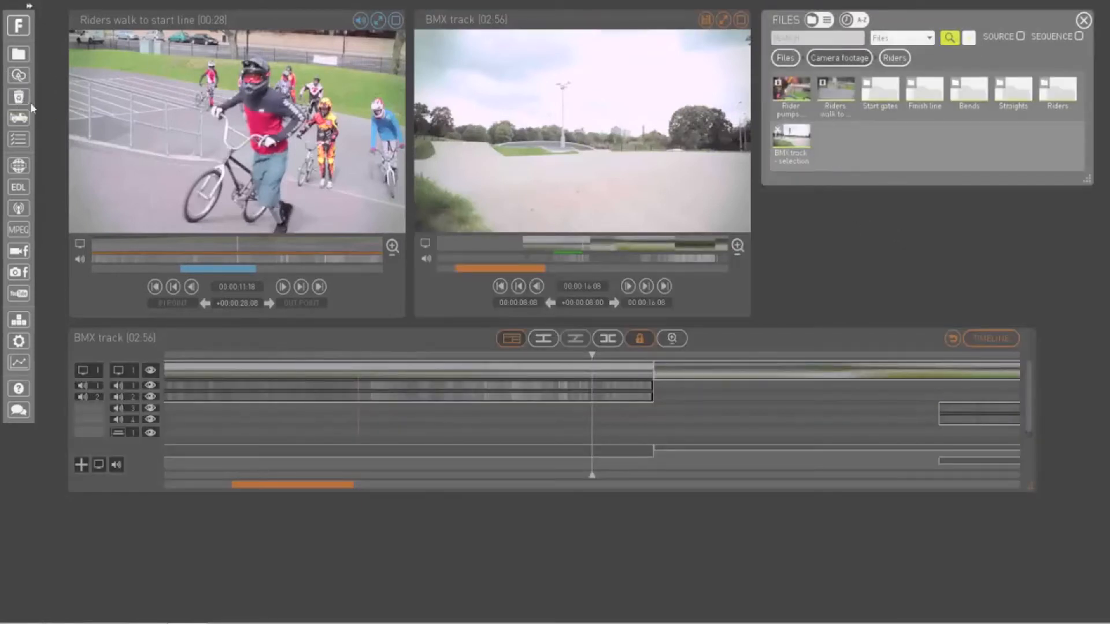
click(790, 141)
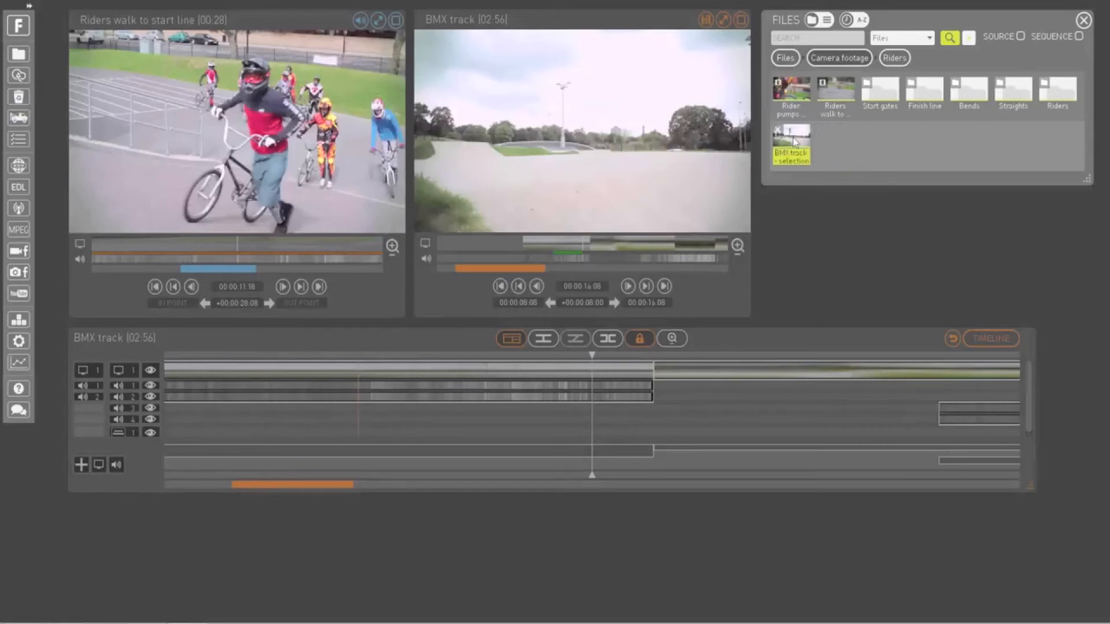